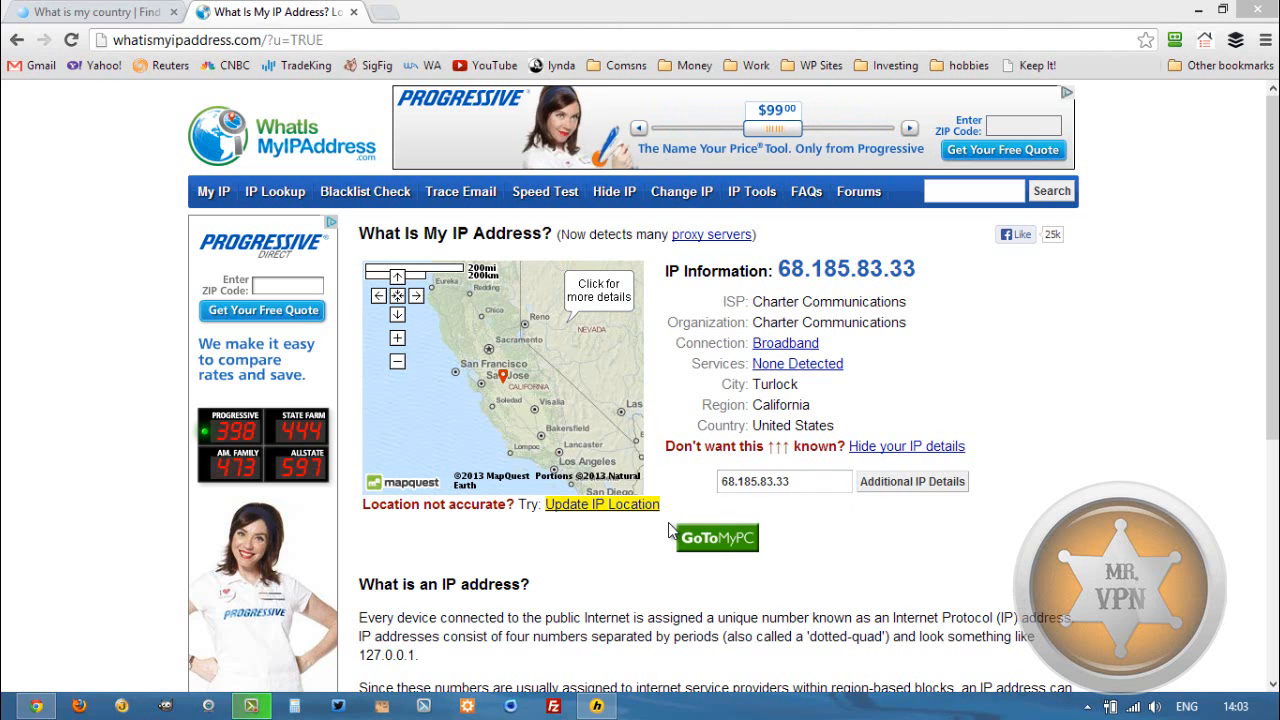
pyautogui.moveTo(693, 381)
pyautogui.write('whatismycountry.com')
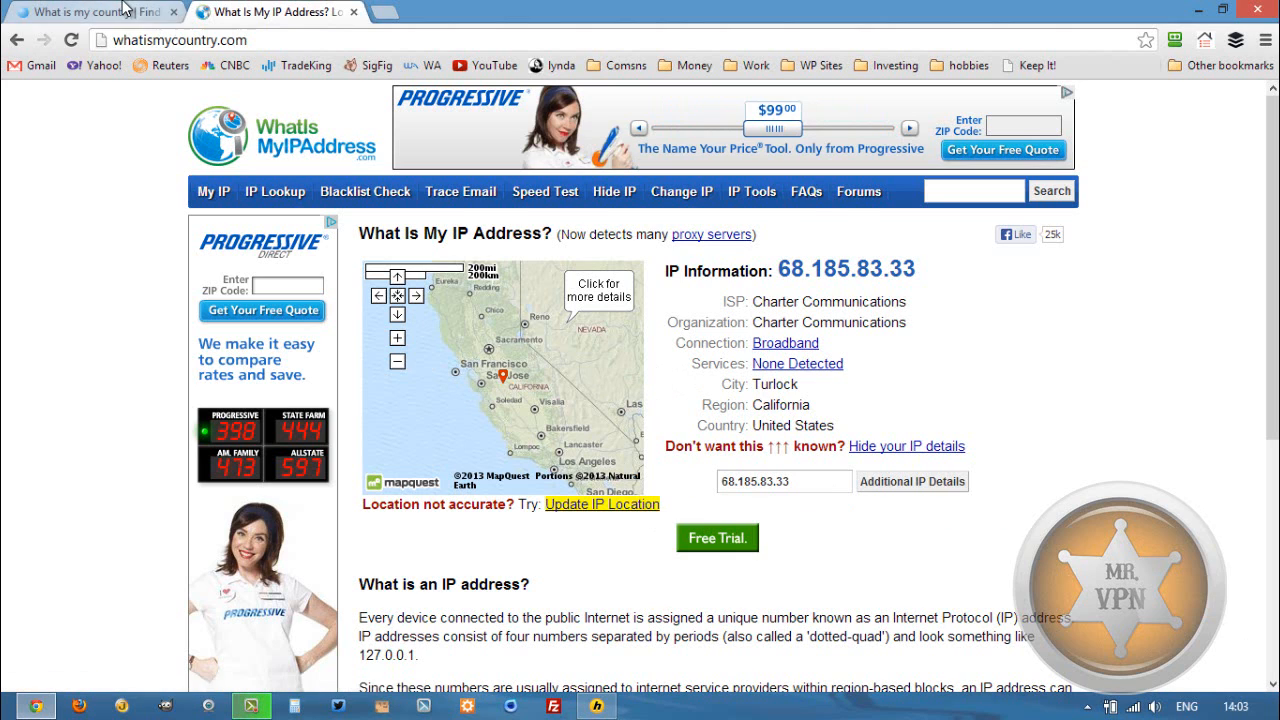
# Step: Show the whatismycountry.com page reporting IP 68.185.83.33 in Turlock, United States
pyautogui.click(90, 15)
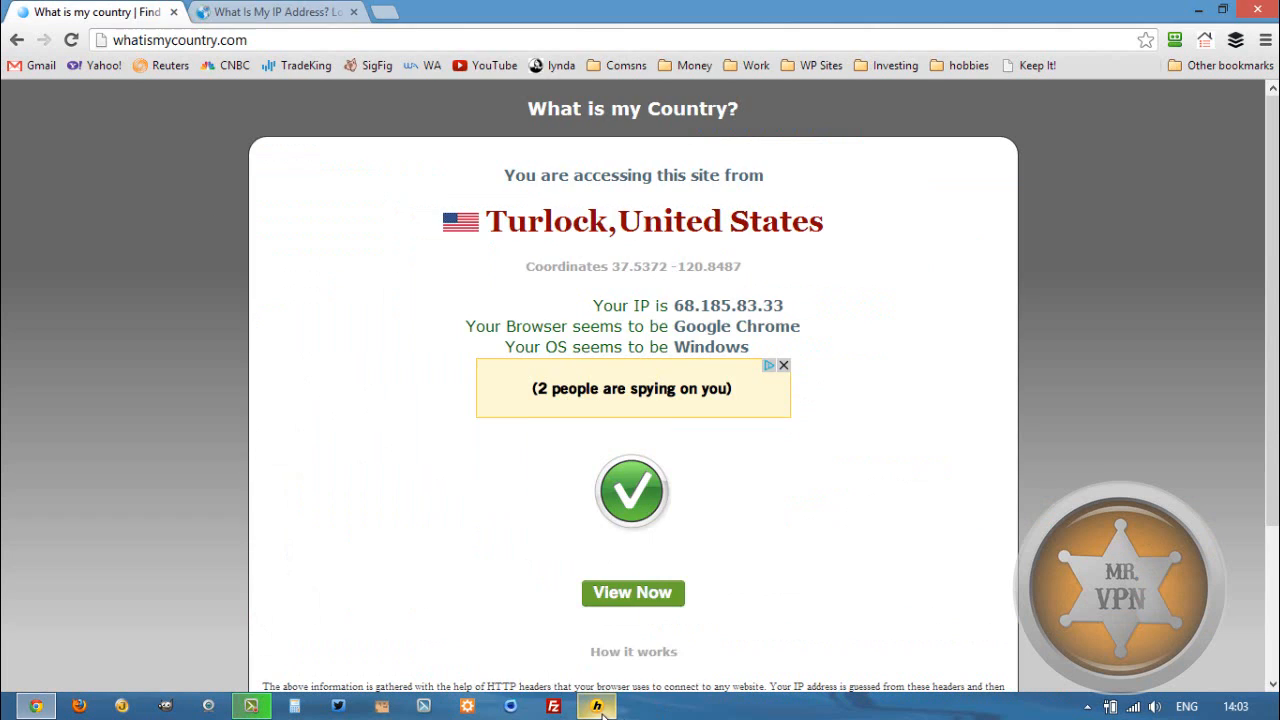
# Step: Connect HMA! Pro VPN to the India, Uttar Pradesh, Noida server
pyautogui.click(592, 706)
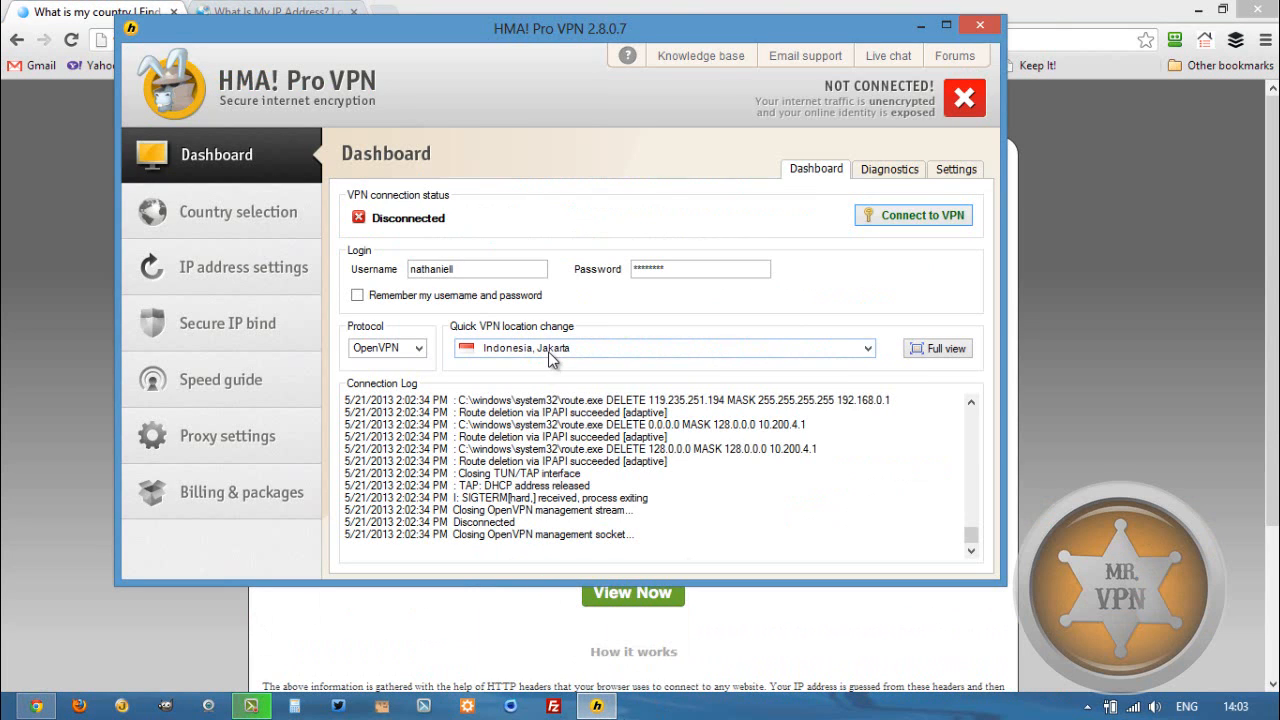
pyautogui.click(866, 348)
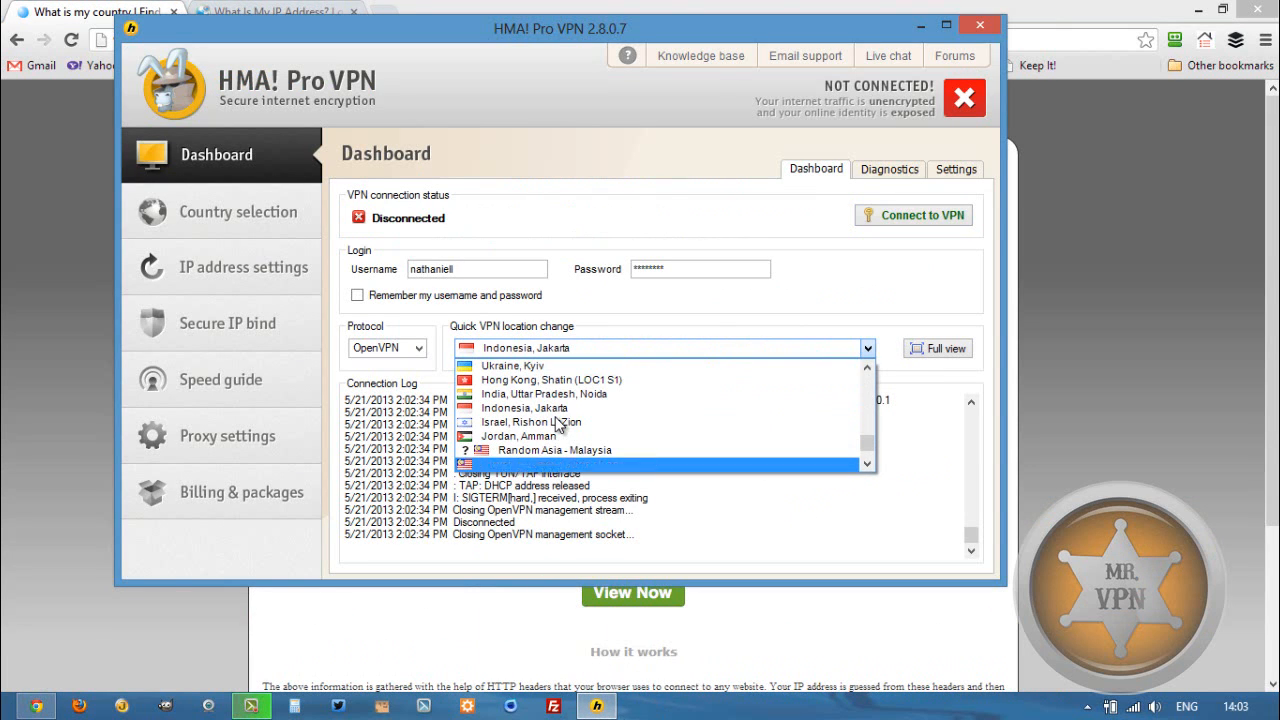
pyautogui.click(545, 394)
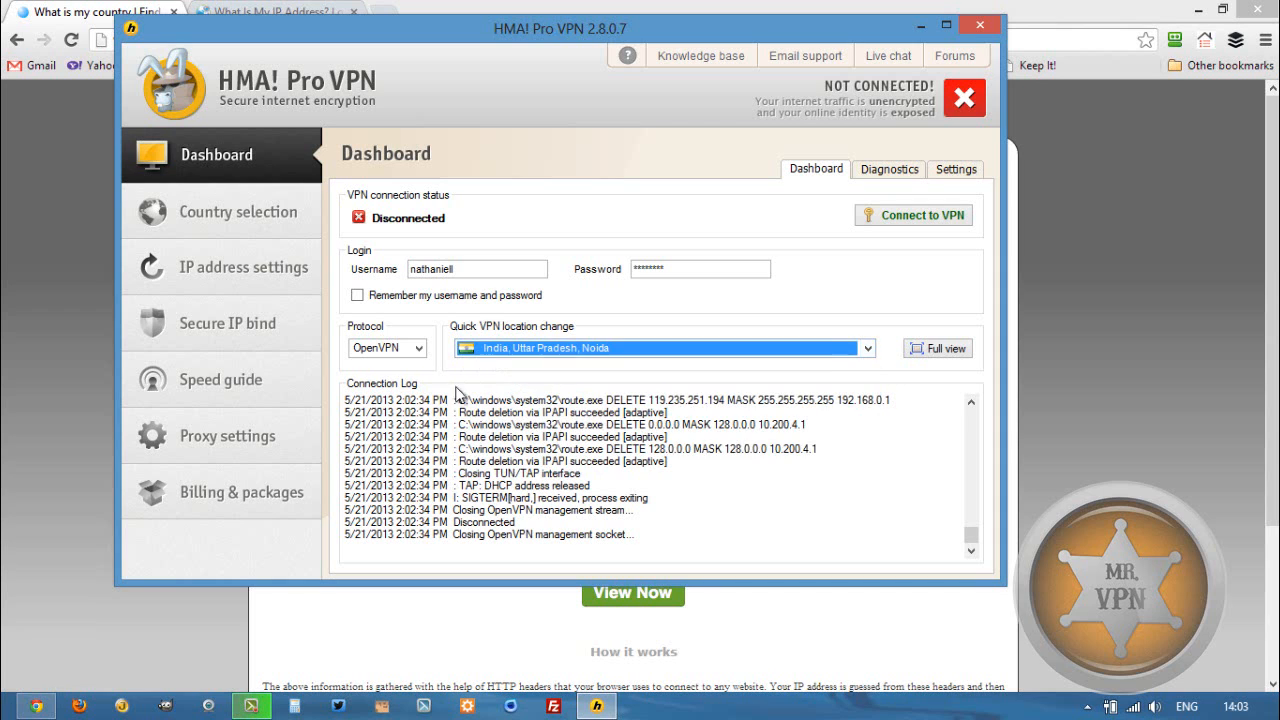
pyautogui.click(913, 215)
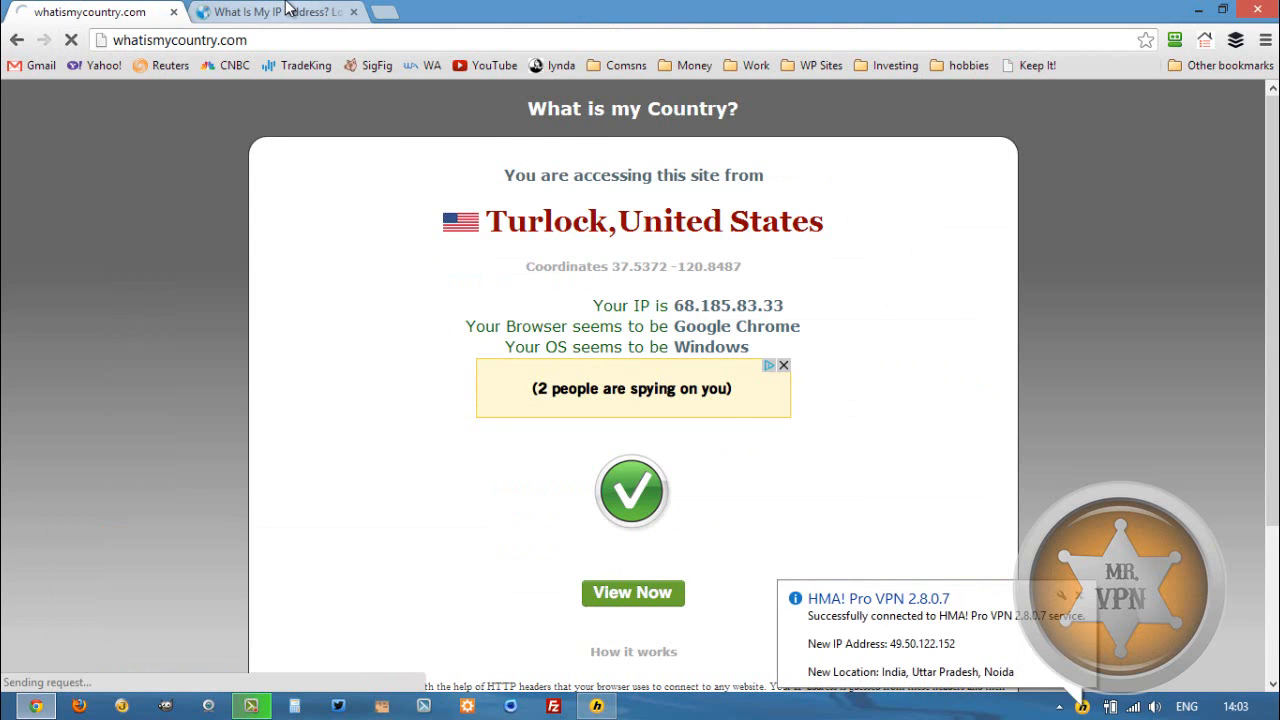
# Step: Reload both IP-check tabs to confirm the Indian IP 49.50.122.152
pyautogui.click(270, 11)
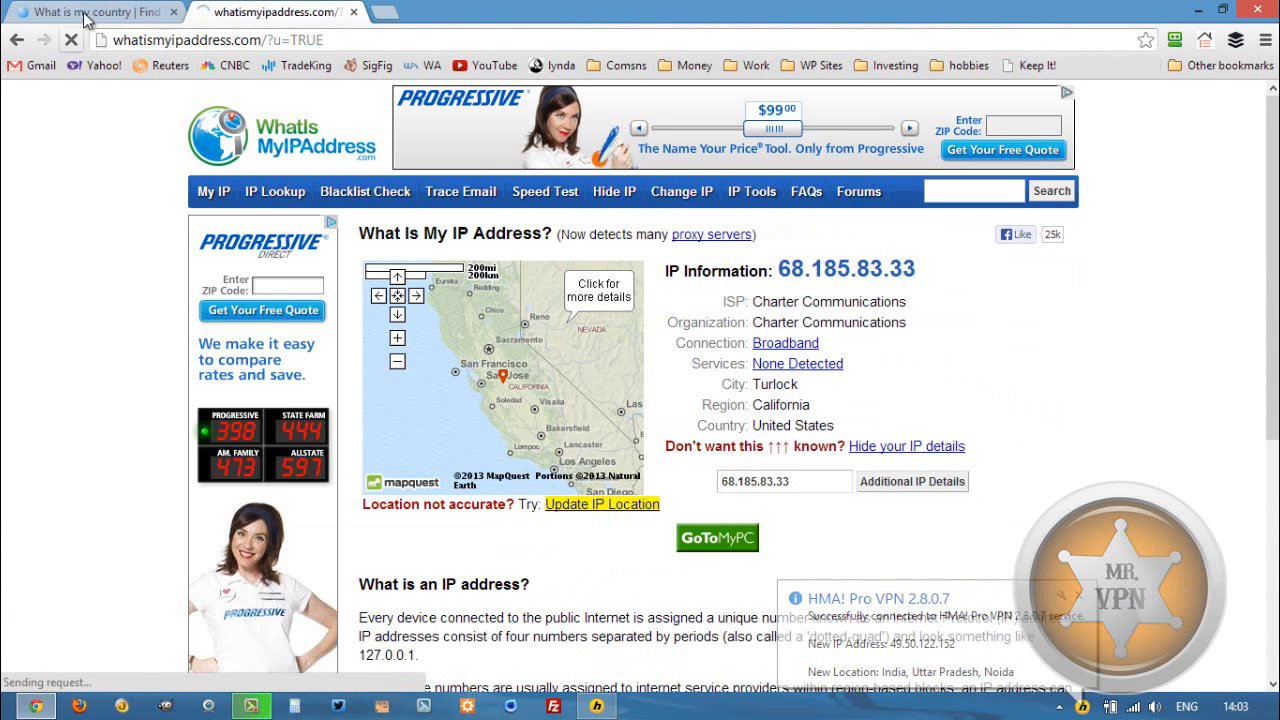
pyautogui.click(90, 11)
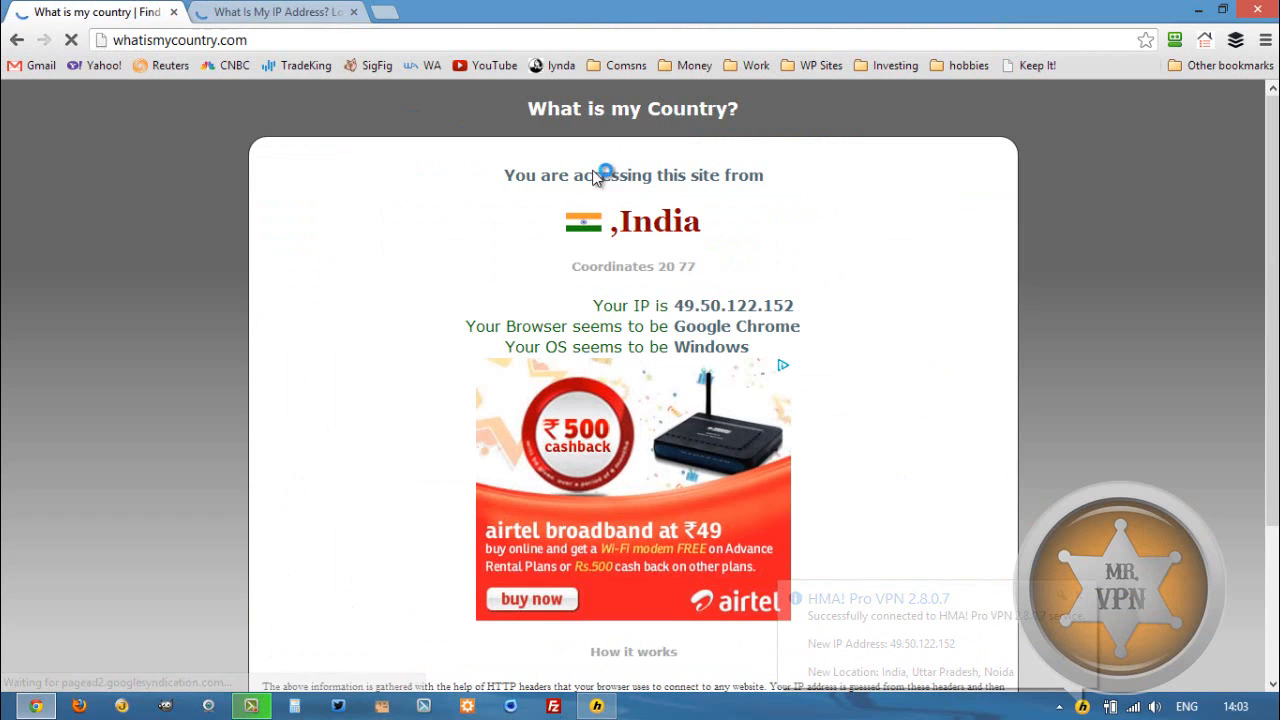
pyautogui.click(280, 11)
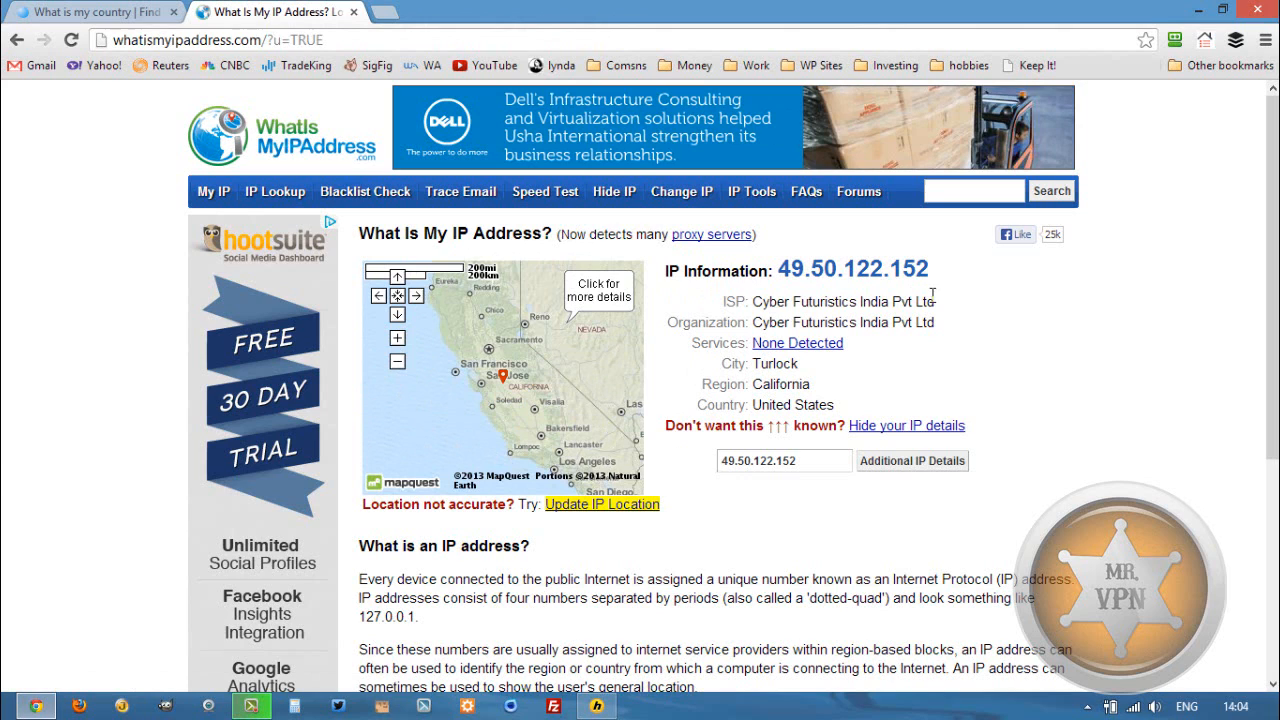
pyautogui.moveTo(797, 343)
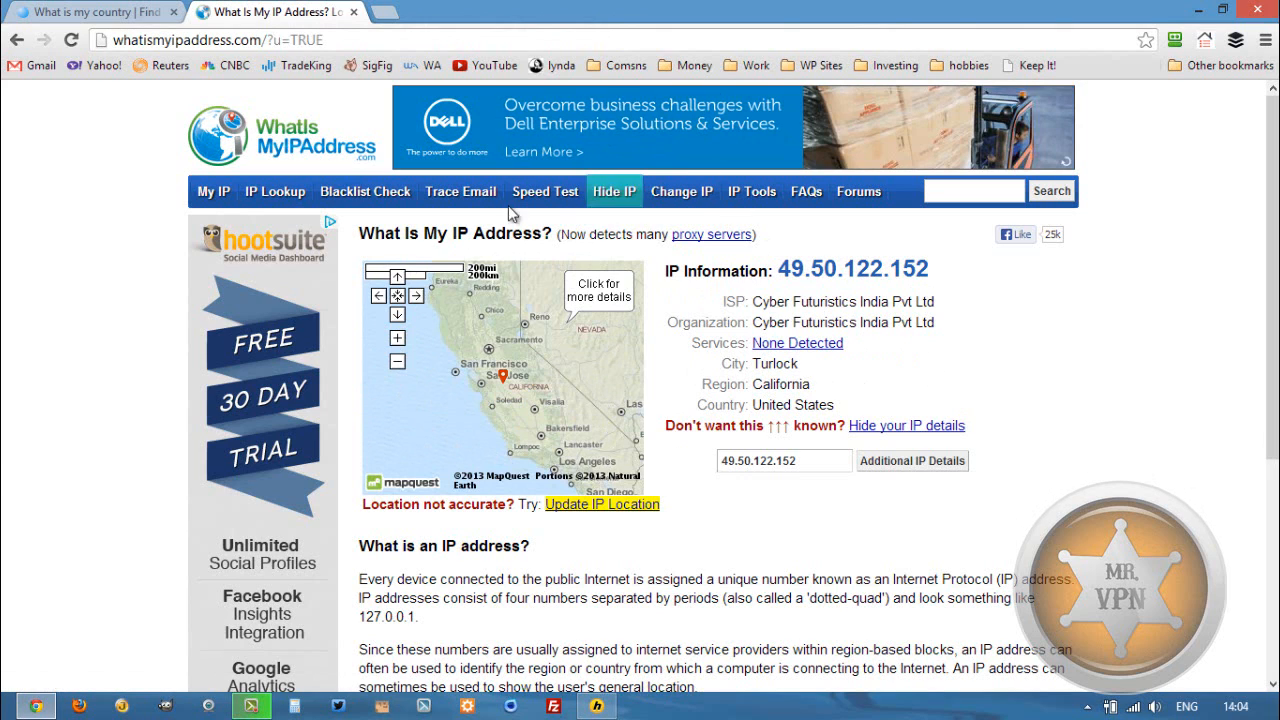
pyautogui.click(584, 707)
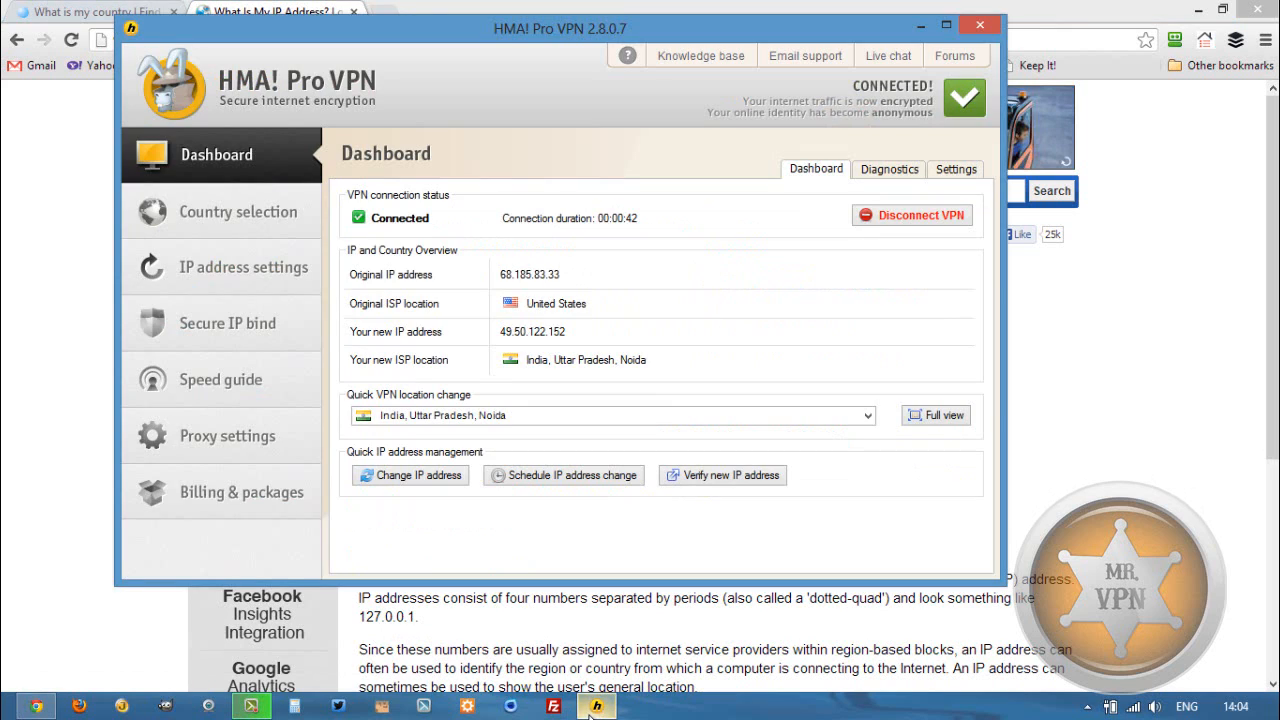
pyautogui.moveTo(342, 507)
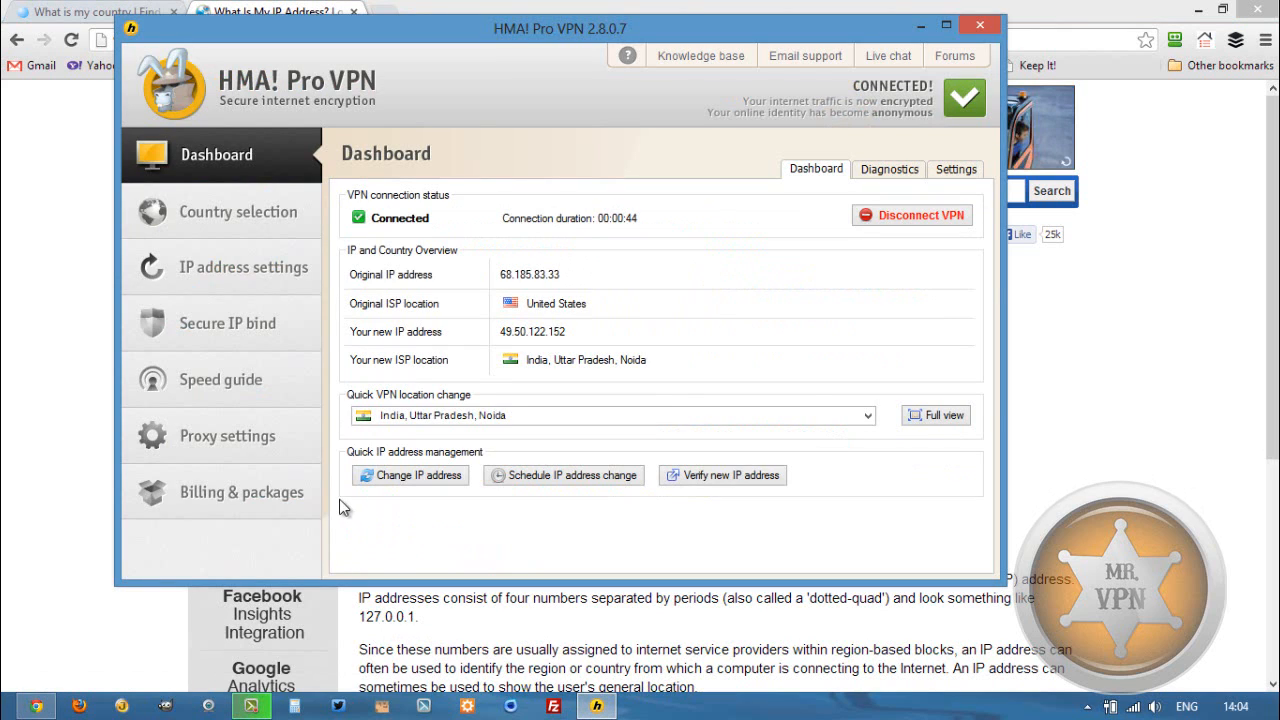
pyautogui.moveTo(347, 369)
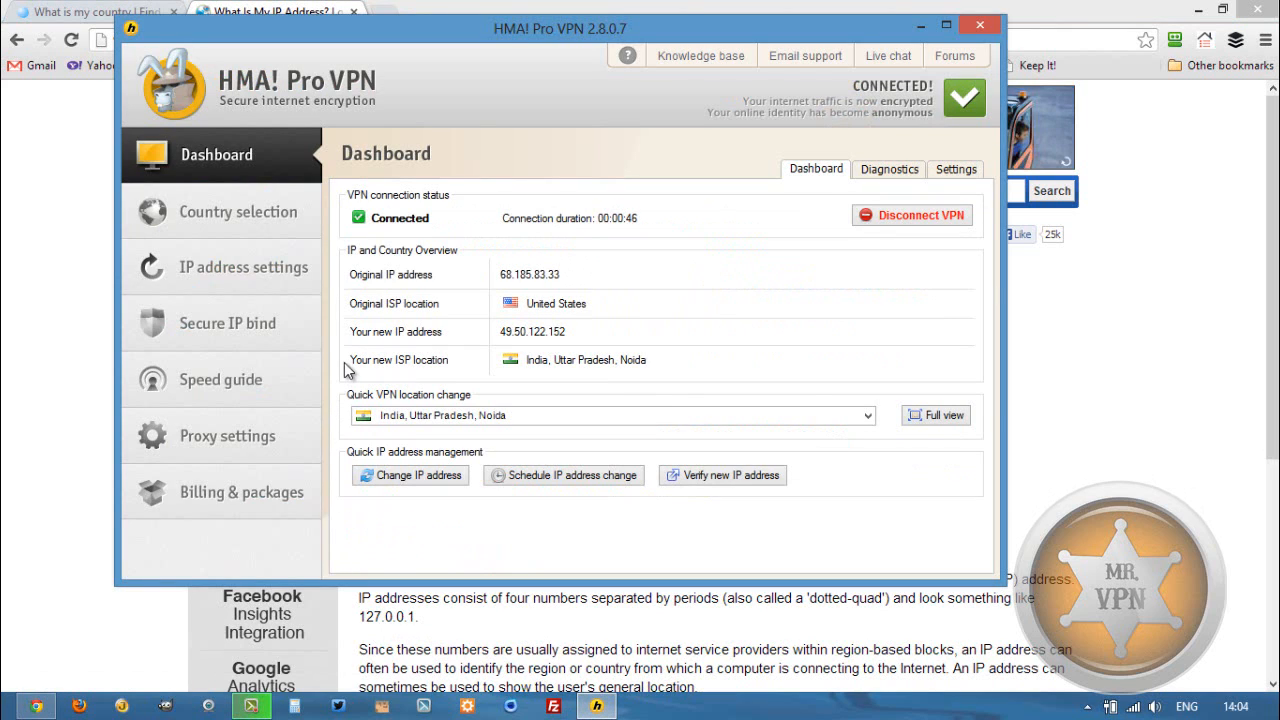